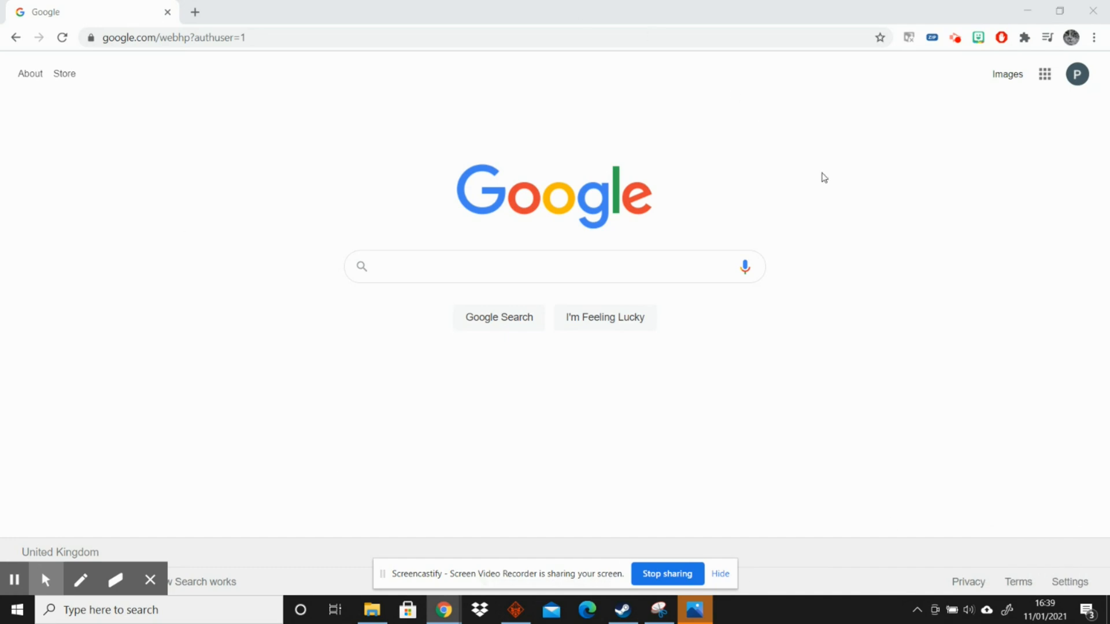
mouse_move(1044, 74)
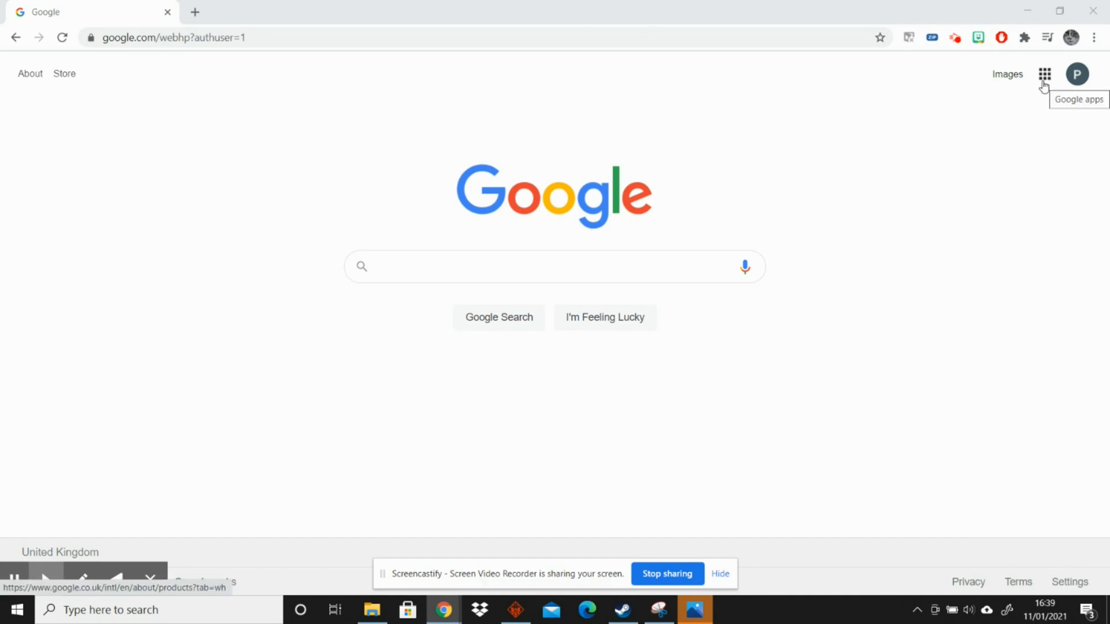
Launch Google Classroom from the Google apps grid on the Google homepage
left_click(1044, 73)
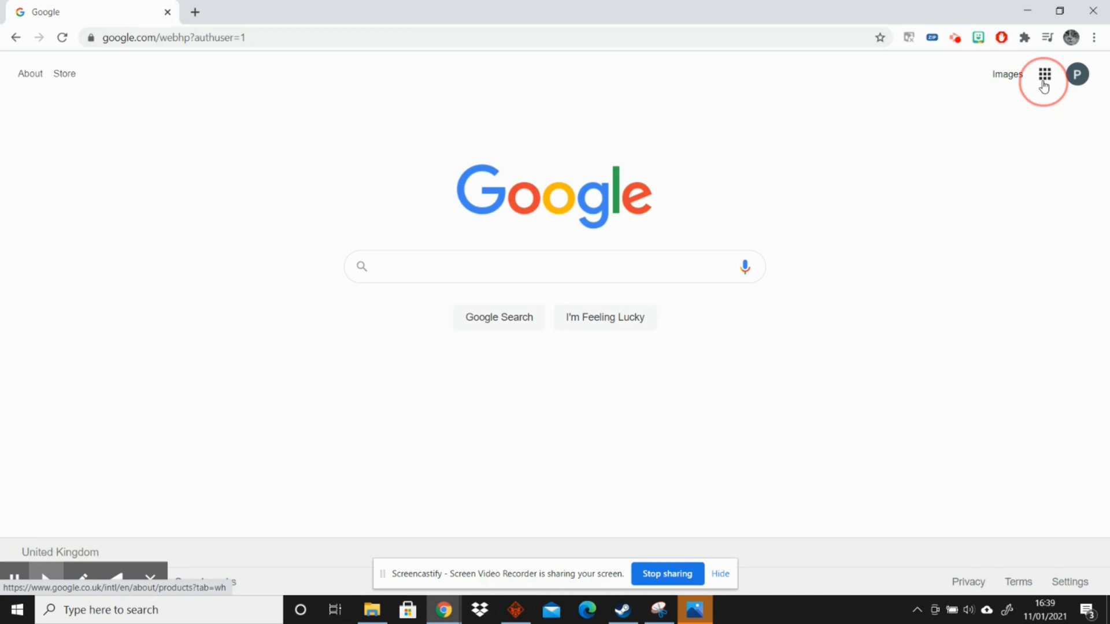
left_click(1044, 74)
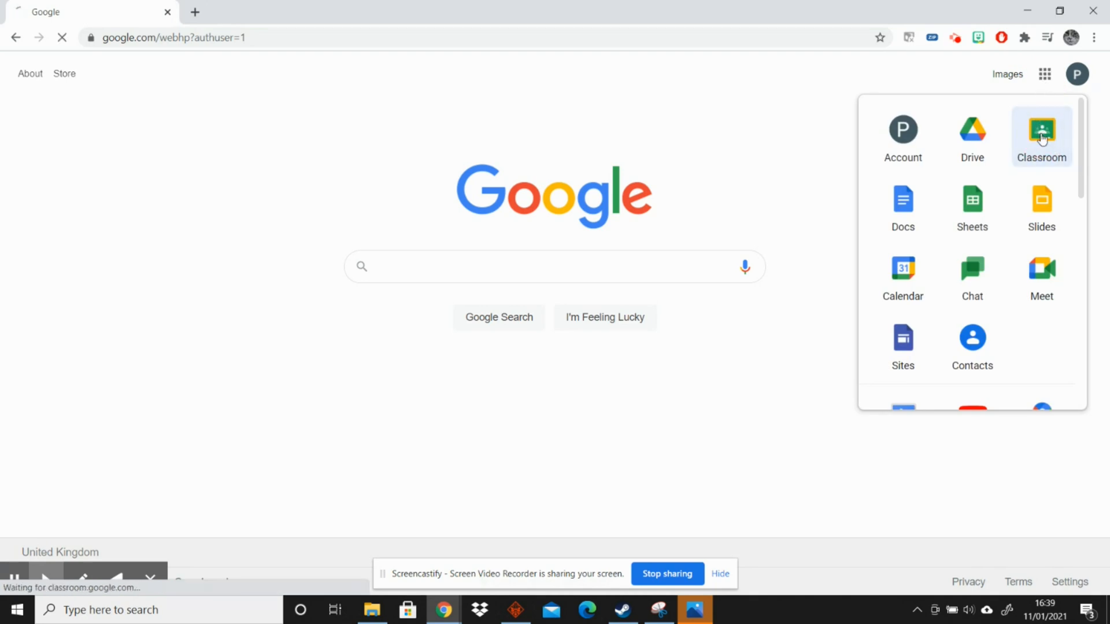
left_click(1040, 135)
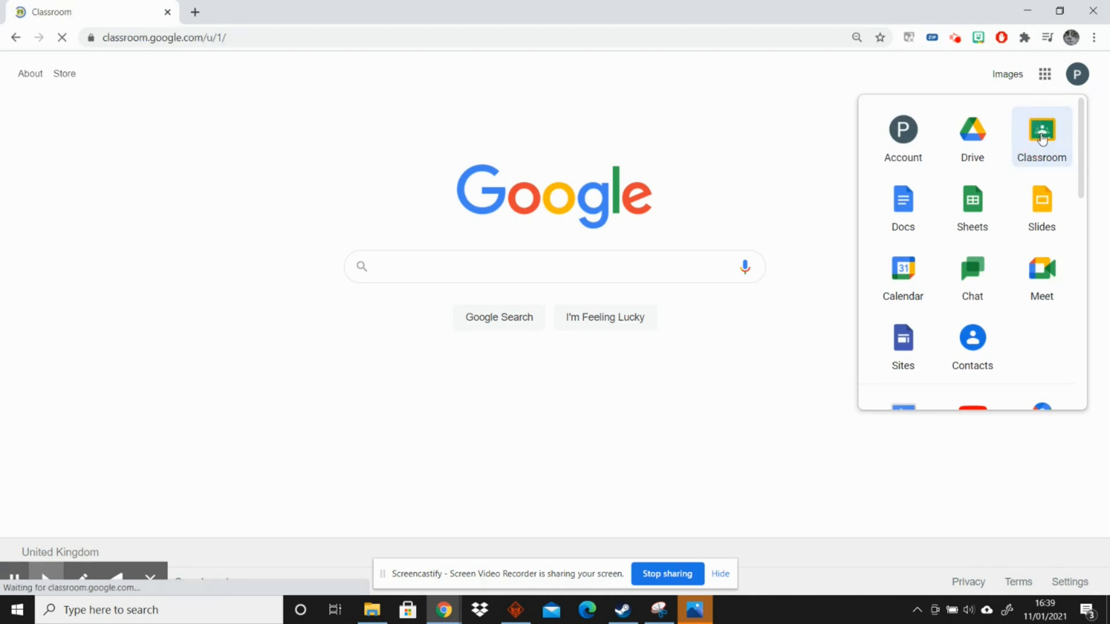
Scroll the Classes page and open the Test Class card
left_click(1040, 134)
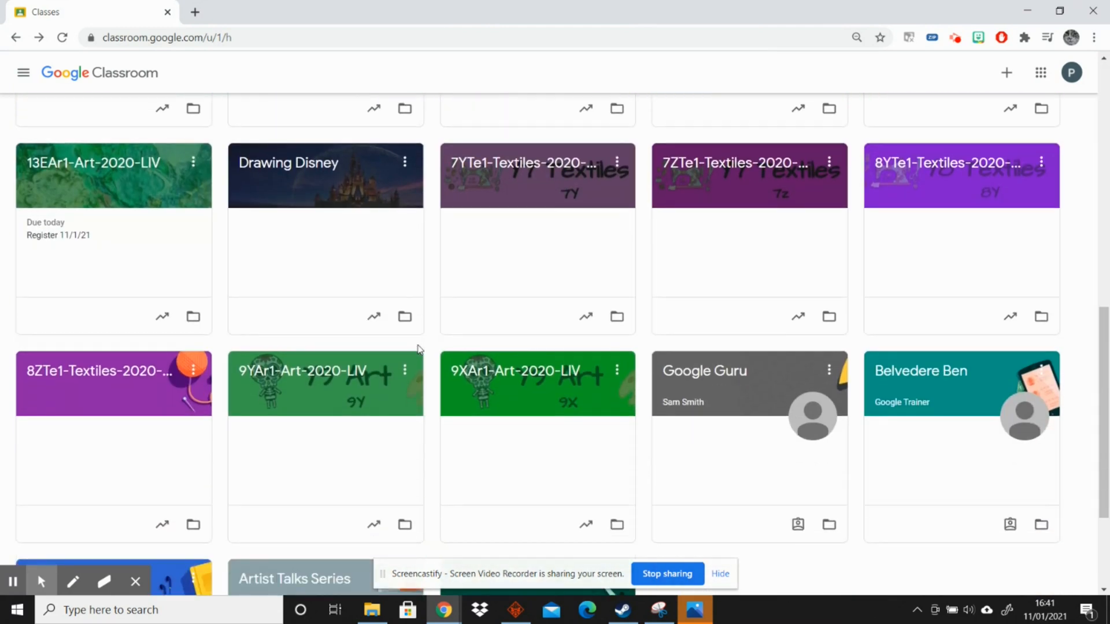
scroll("down", 3)
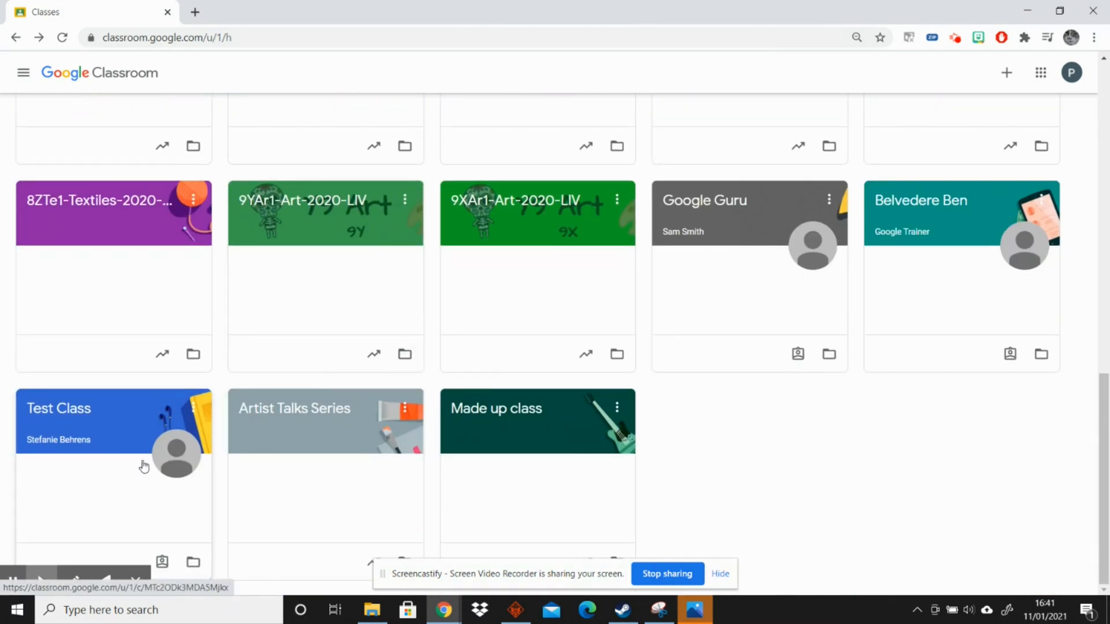
left_click(107, 412)
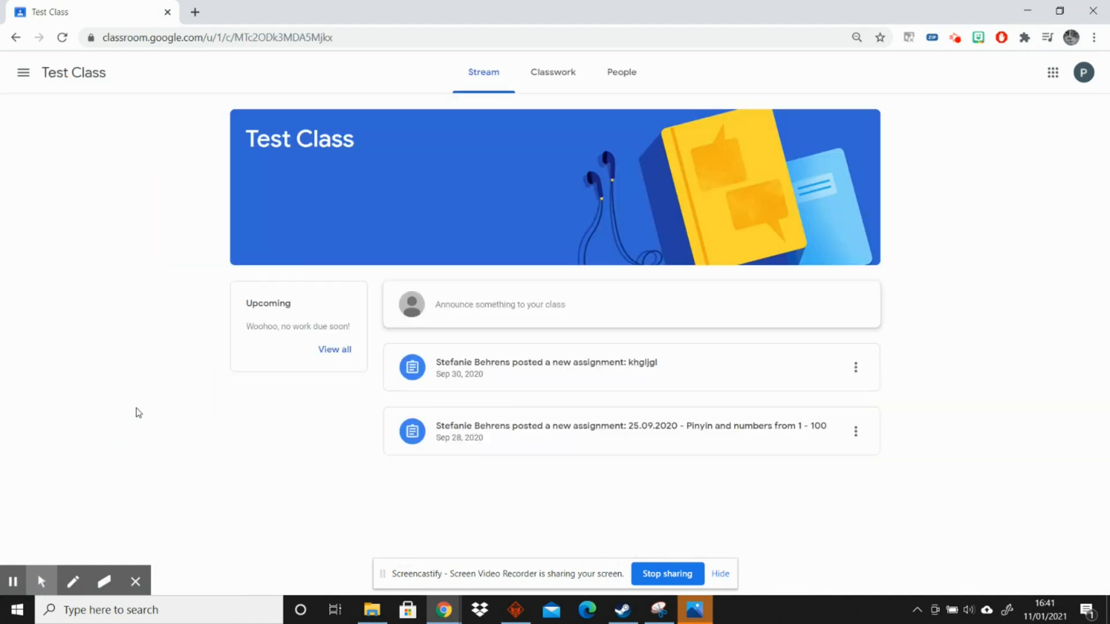
mouse_move(450, 314)
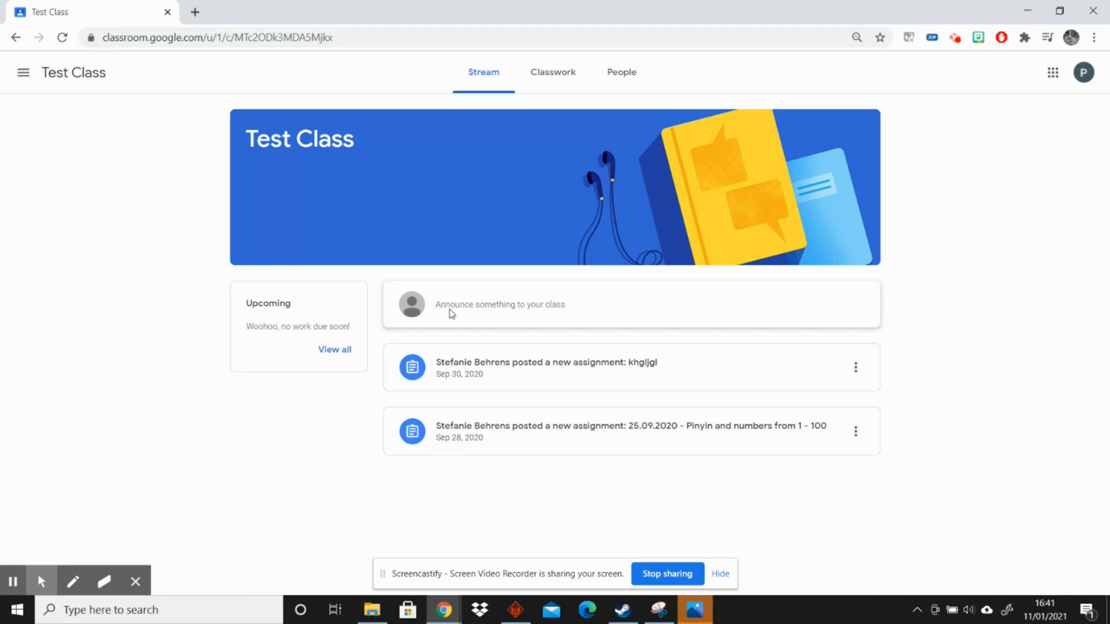
mouse_move(449, 539)
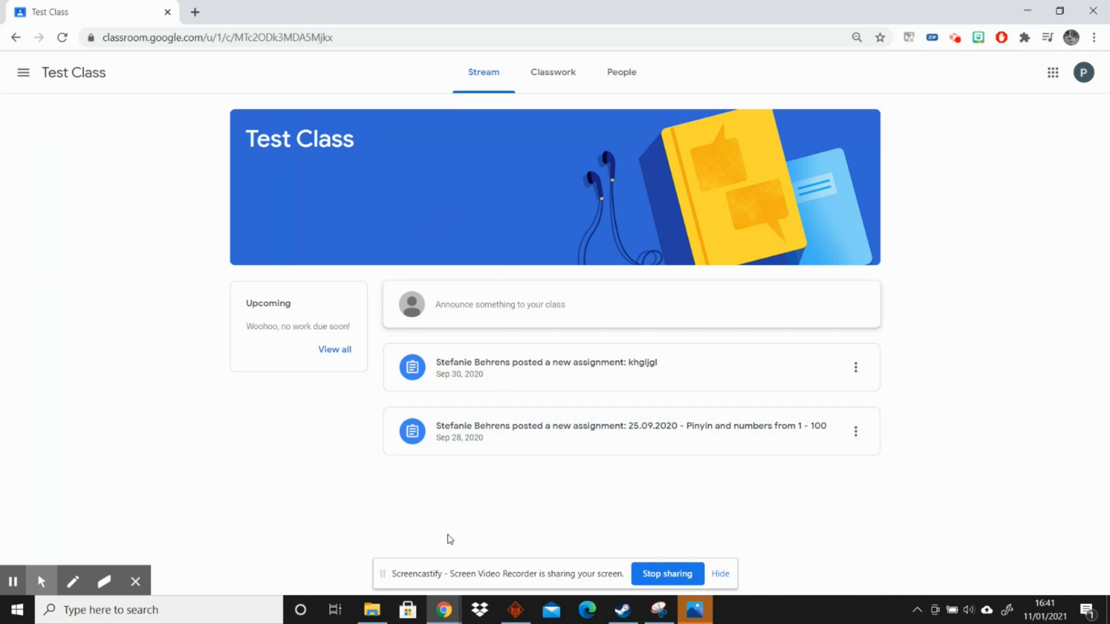
mouse_move(533, 281)
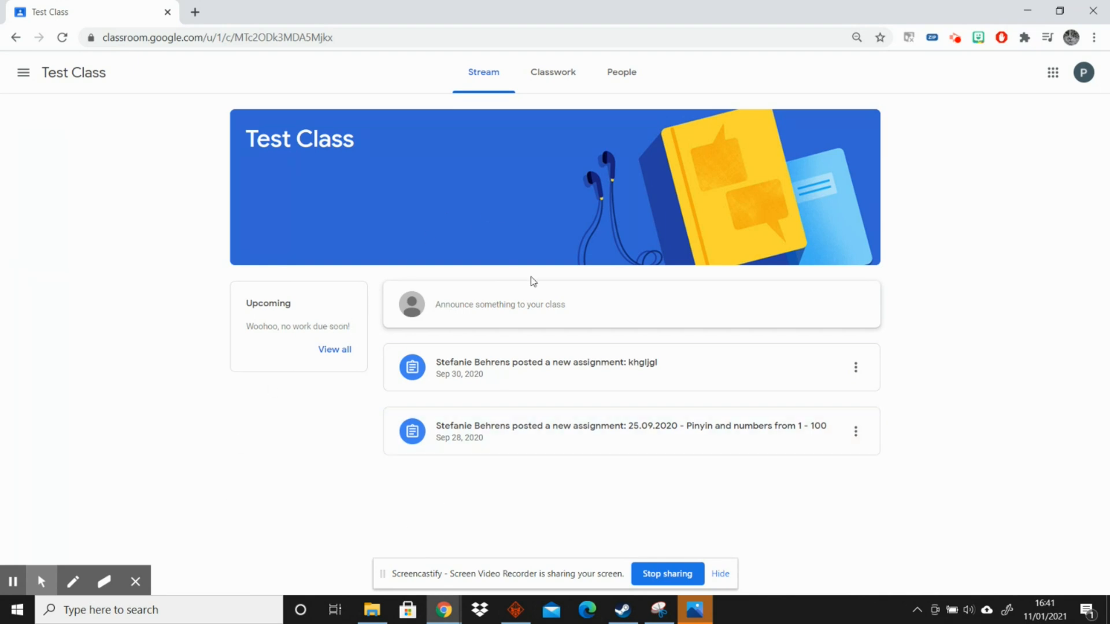
mouse_move(553, 72)
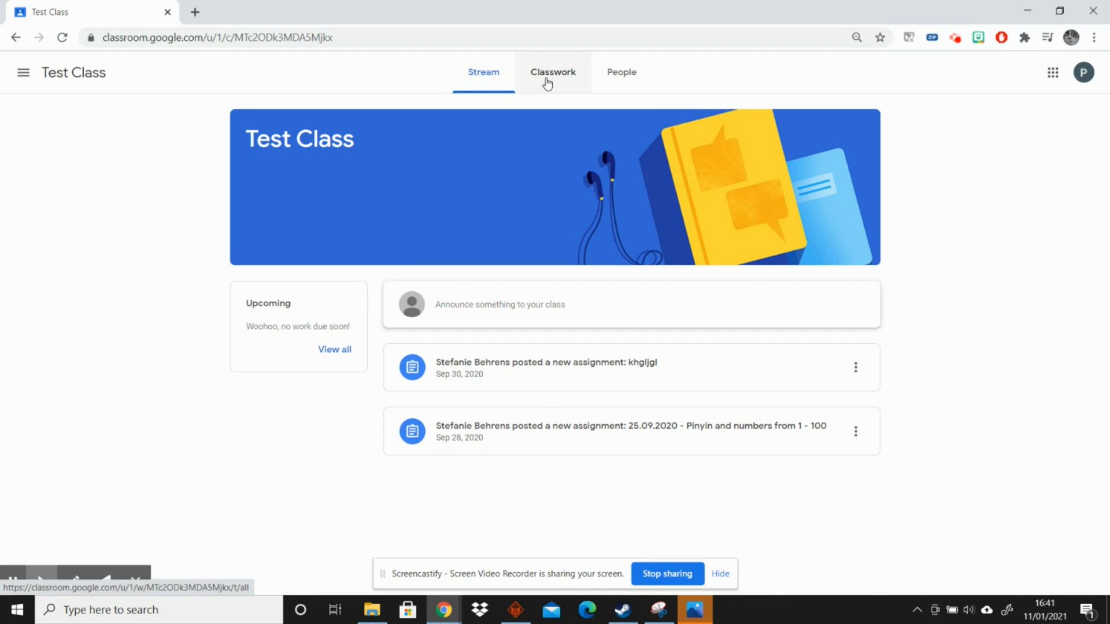
From Classwork, view your Assigned work and open the khgljgl assignment details
left_click(552, 72)
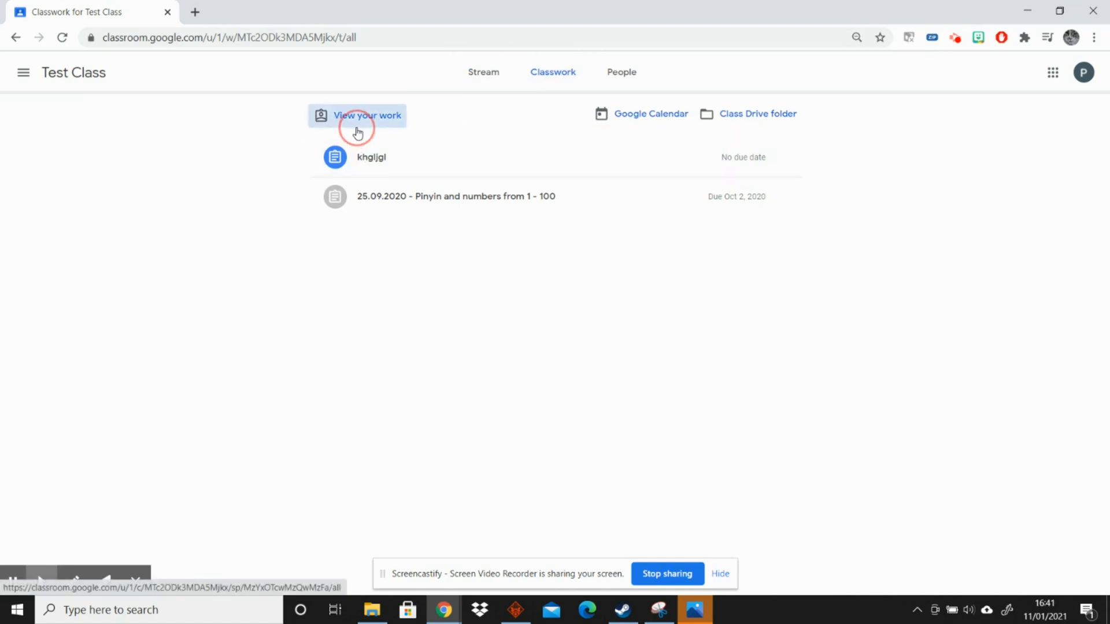
left_click(366, 115)
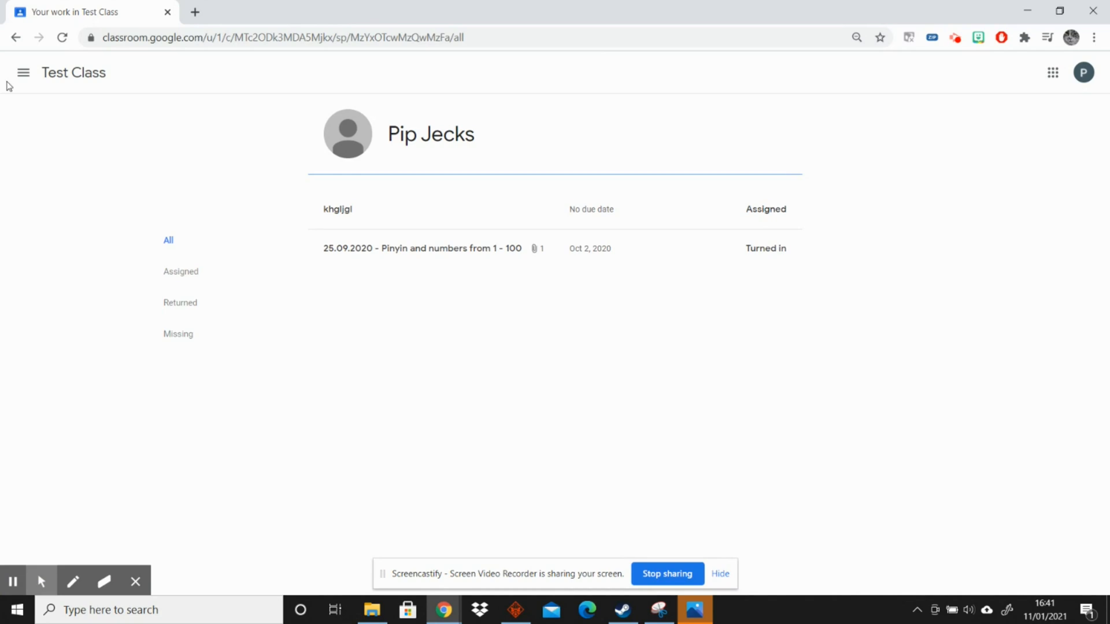
left_click(181, 271)
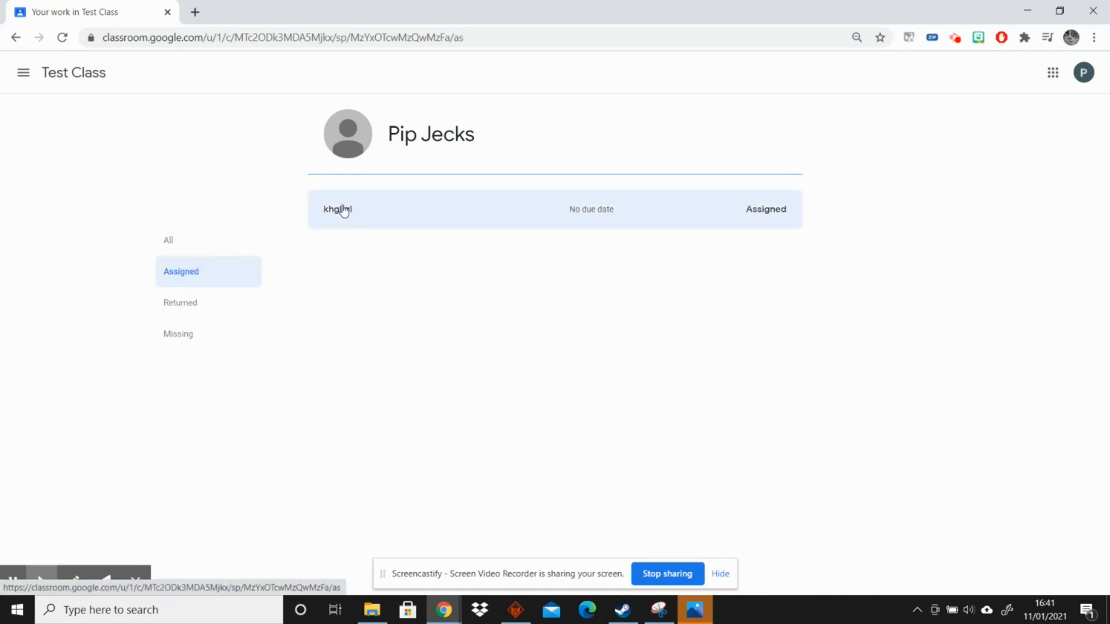
left_click(337, 209)
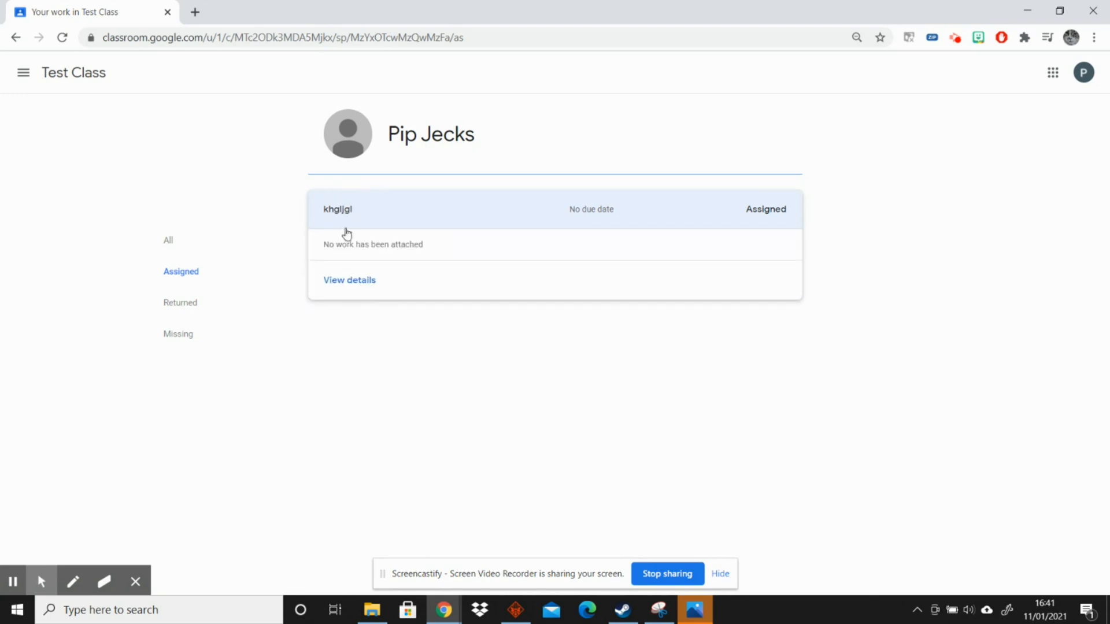
left_click(349, 280)
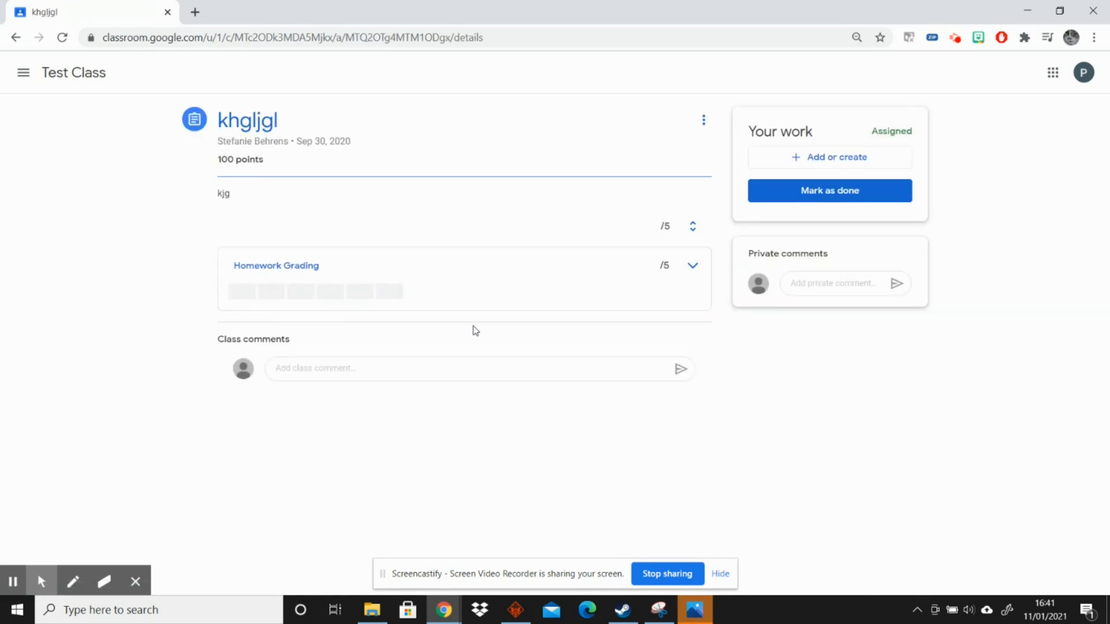
mouse_move(818, 161)
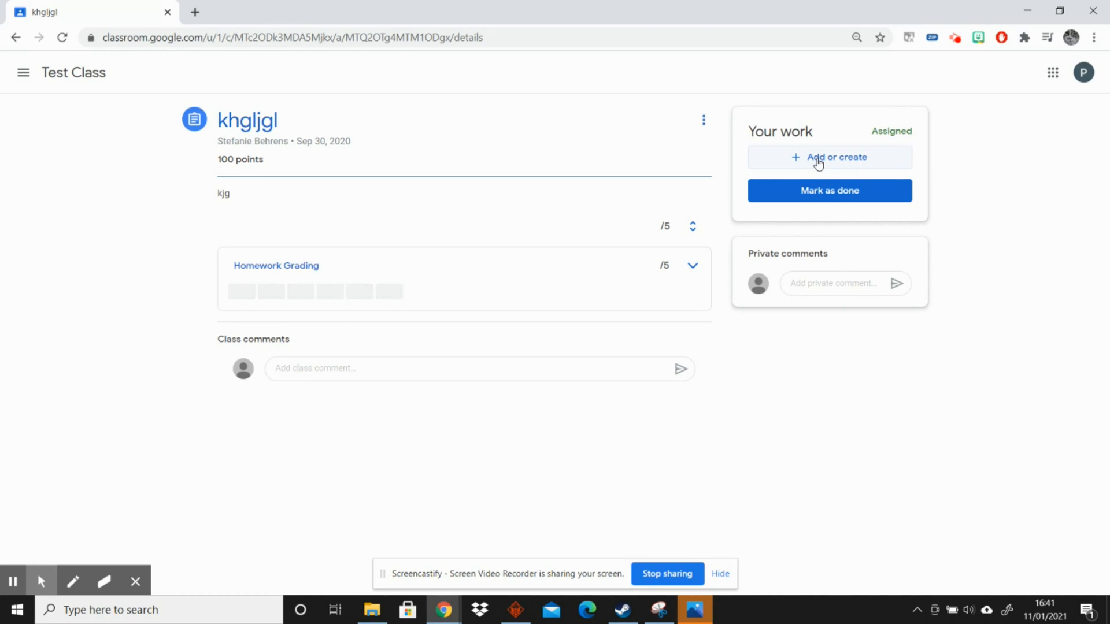
Open the Add or create menu under Your work on the khgljgl assignment
left_click(828, 157)
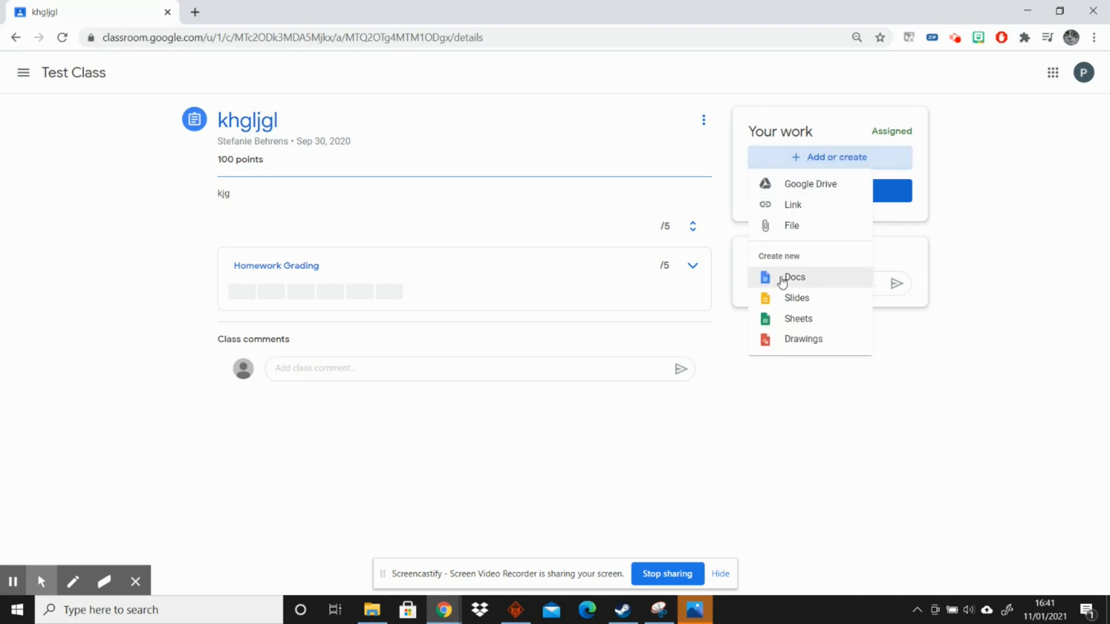
mouse_move(784, 298)
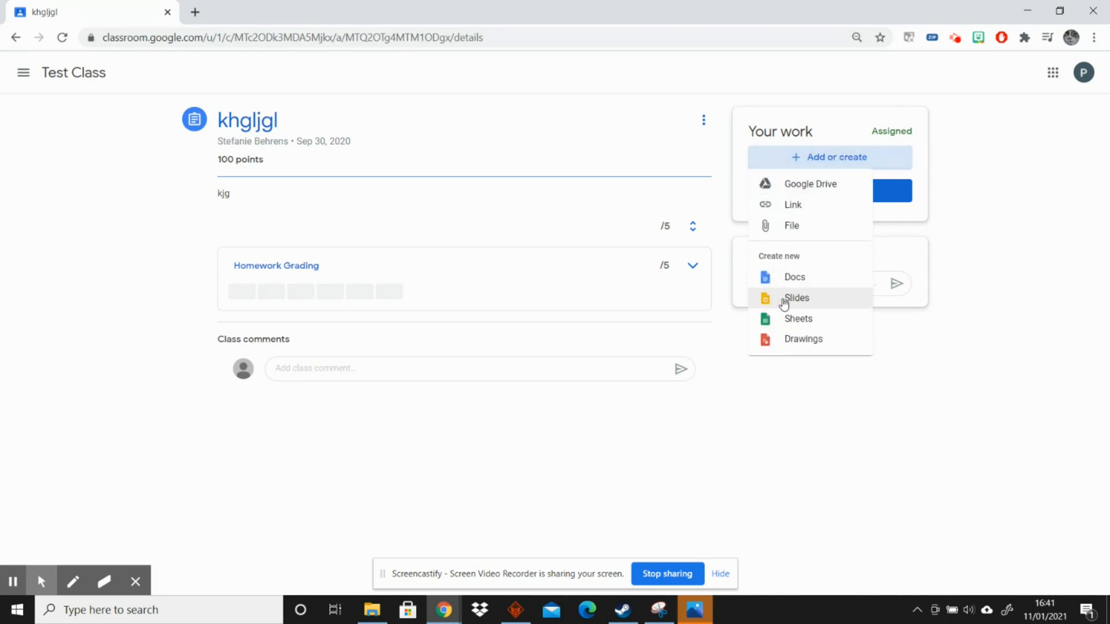
mouse_move(802, 339)
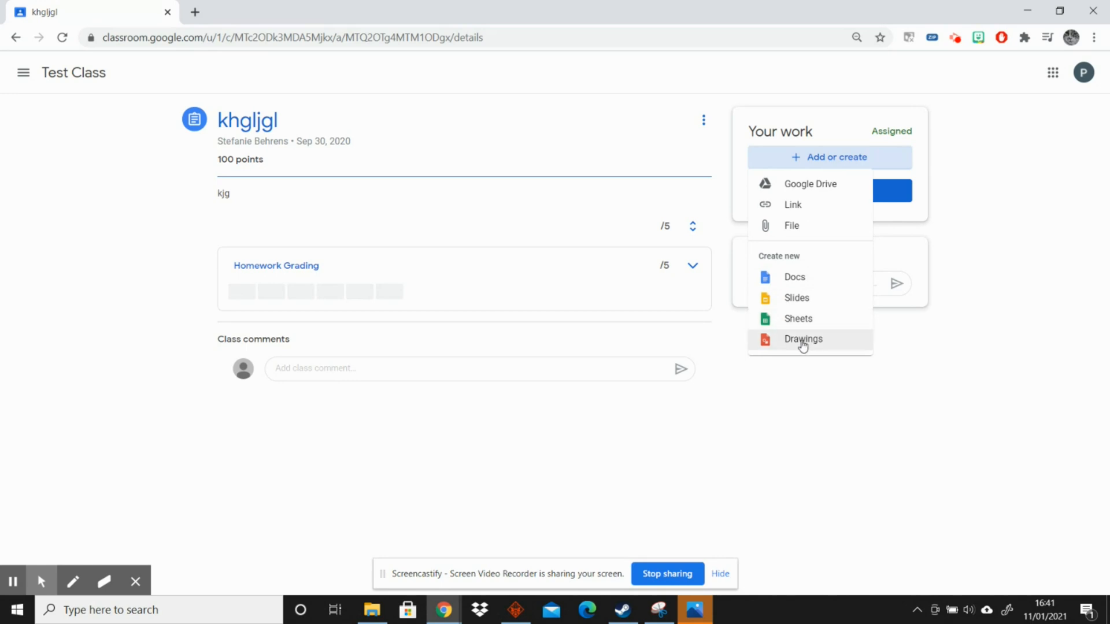
mouse_move(803, 184)
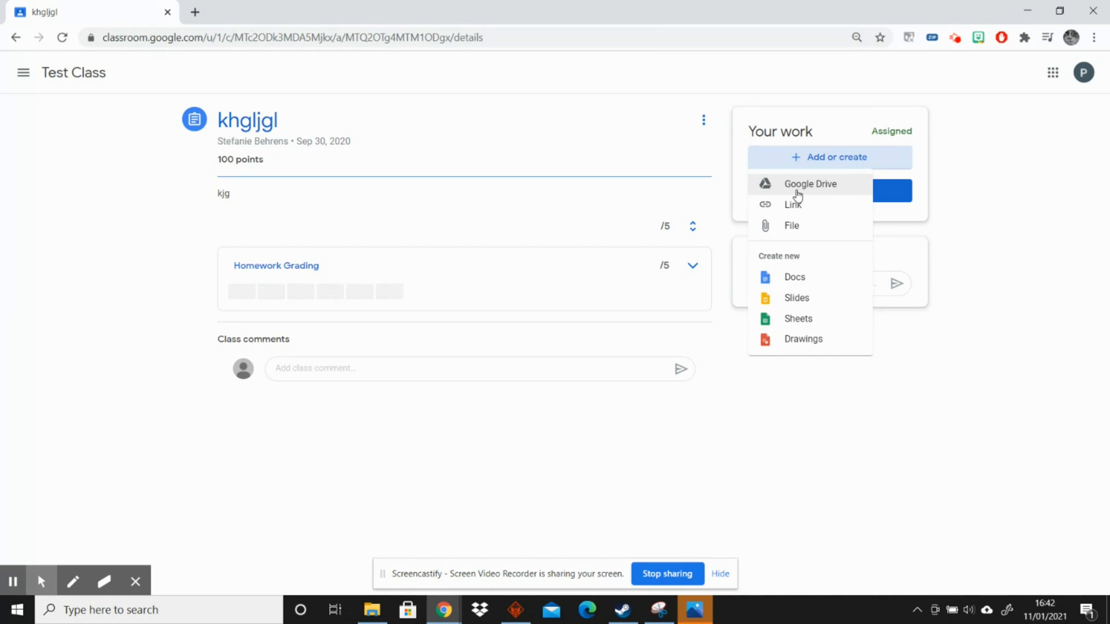
mouse_move(804, 211)
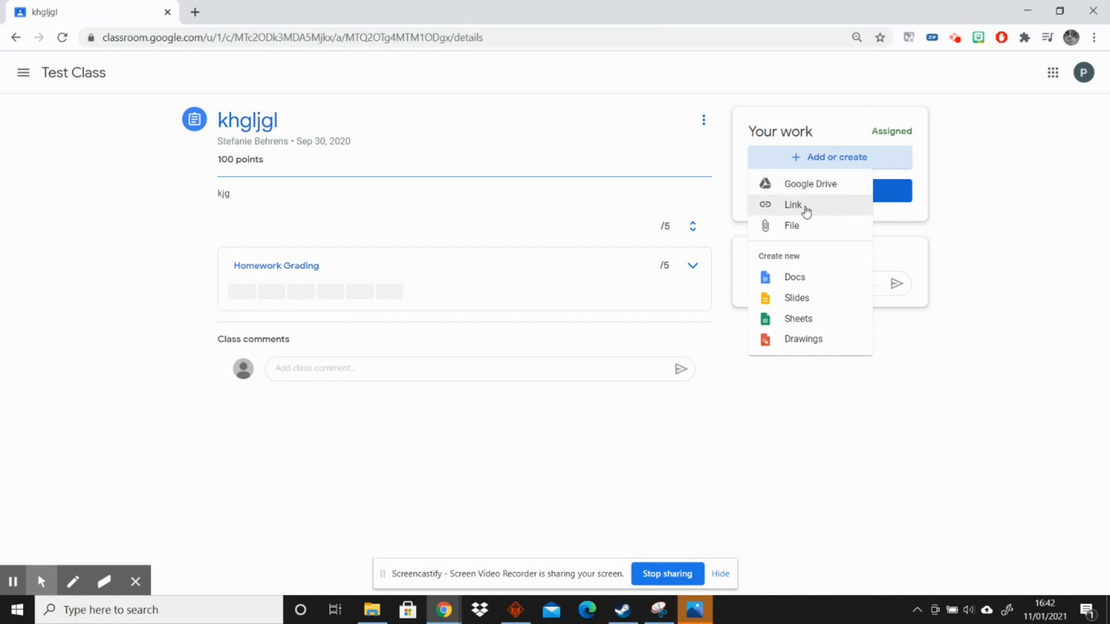
mouse_move(791, 225)
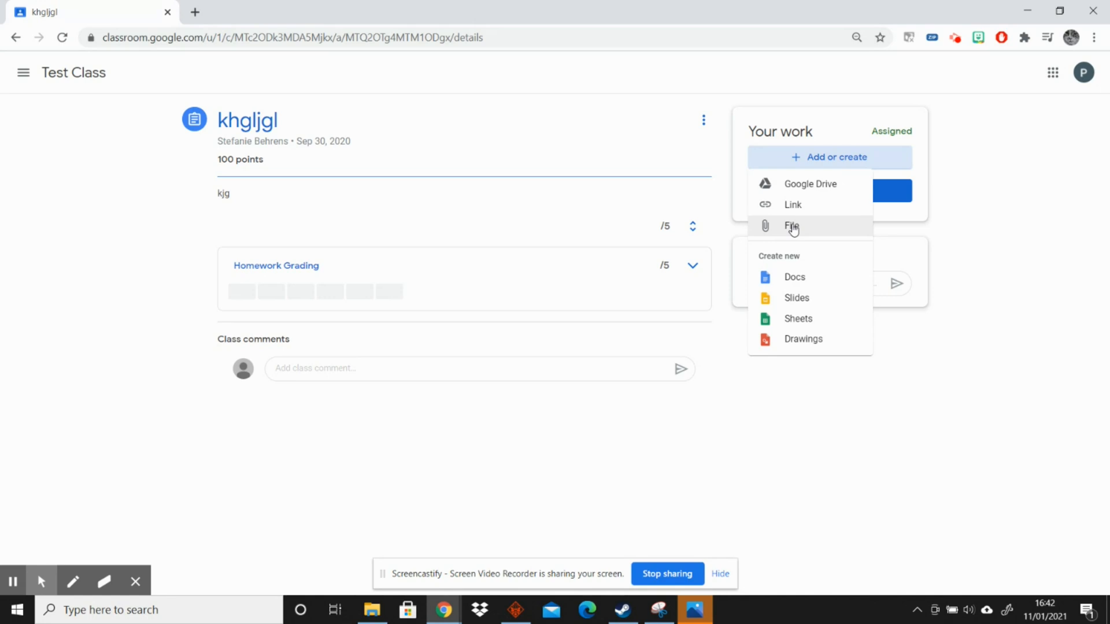
mouse_move(756, 412)
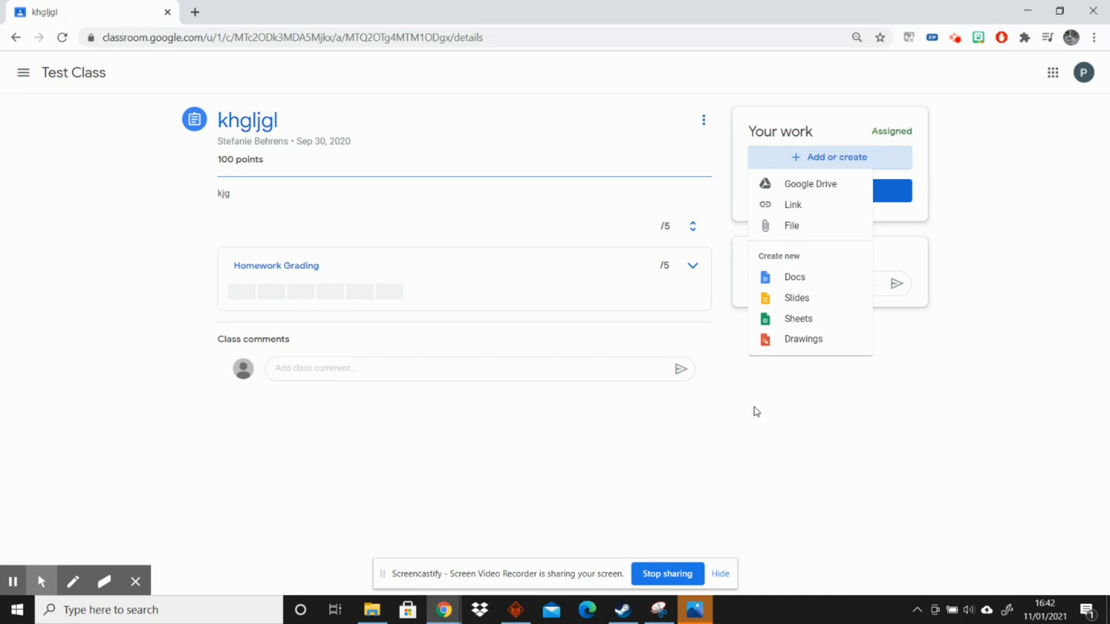